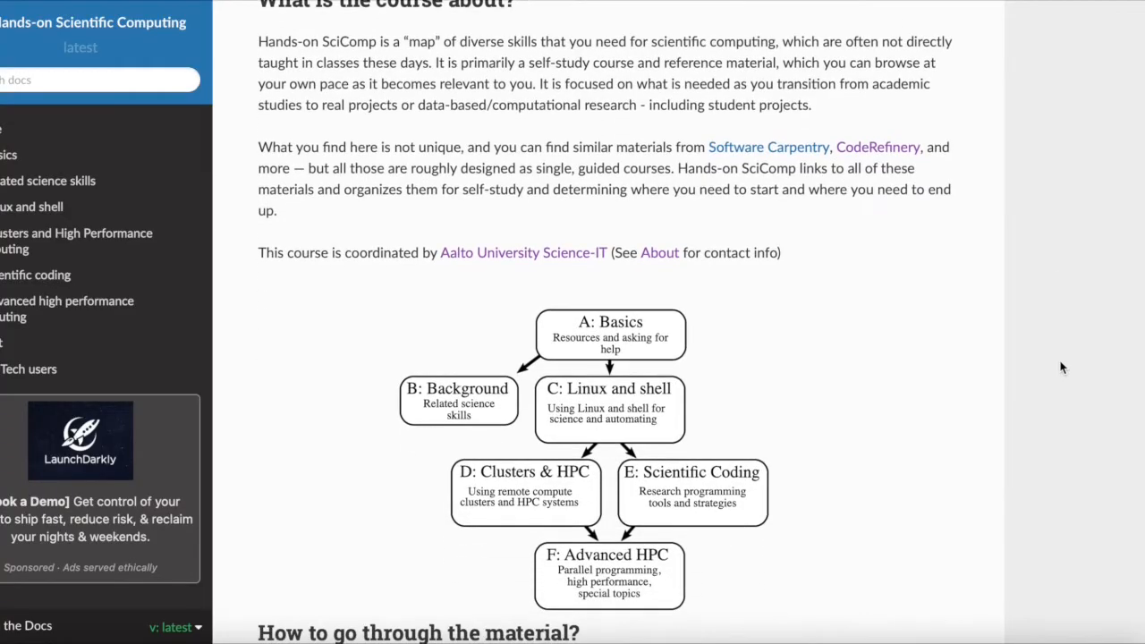
# Step: Scroll past the course map and credit levels to the B: Related science skills table
pyautogui.scroll(-3)
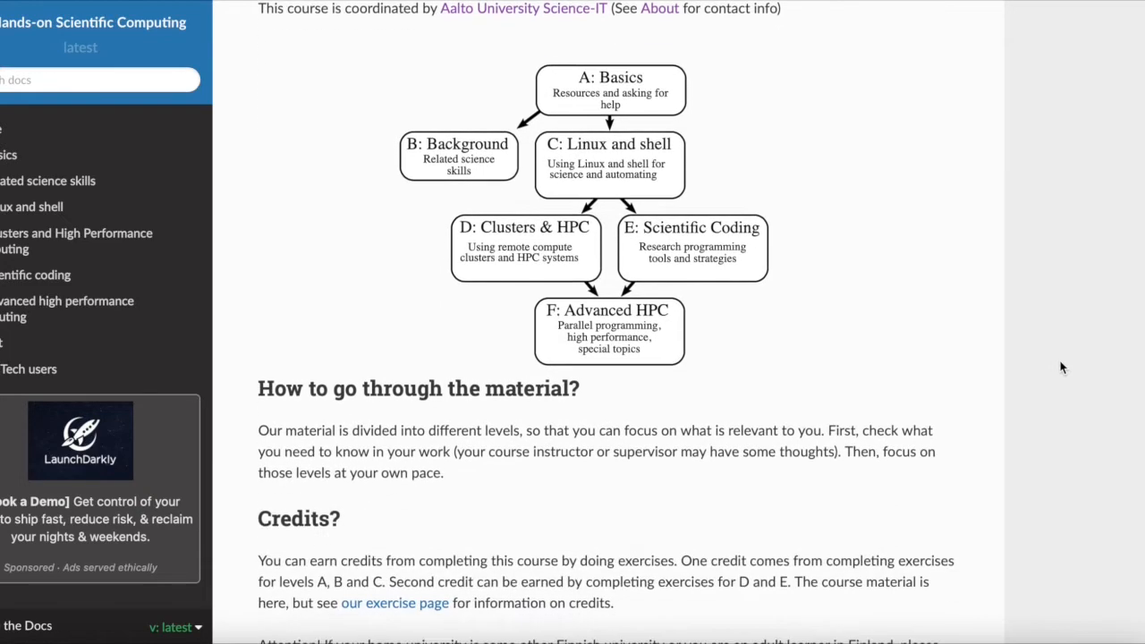
pyautogui.scroll(-3)
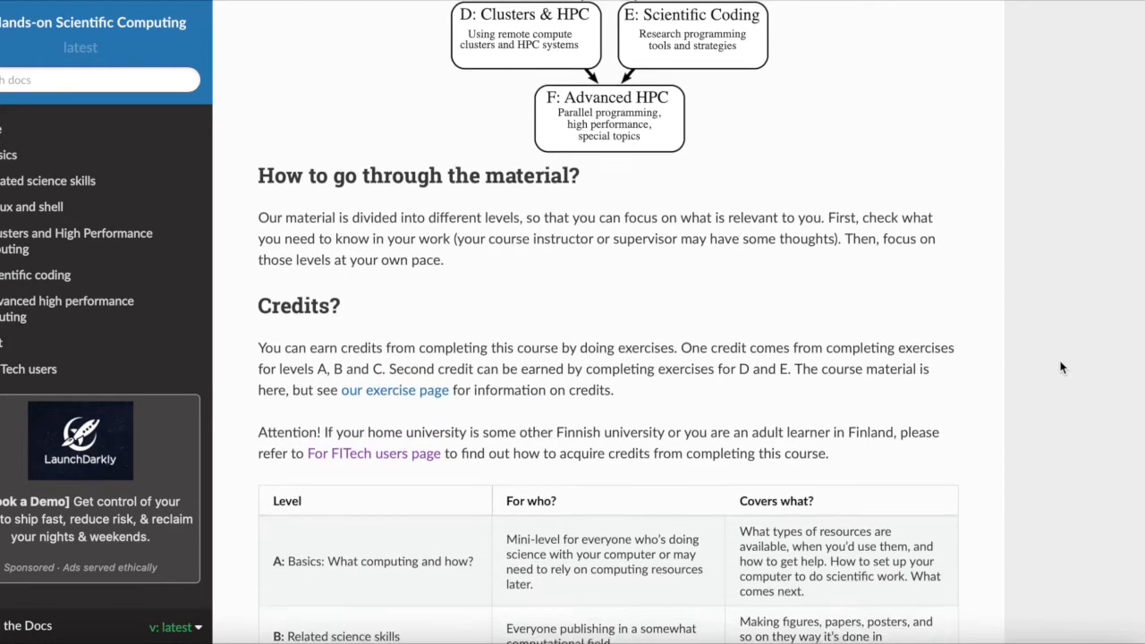
pyautogui.scroll(-3)
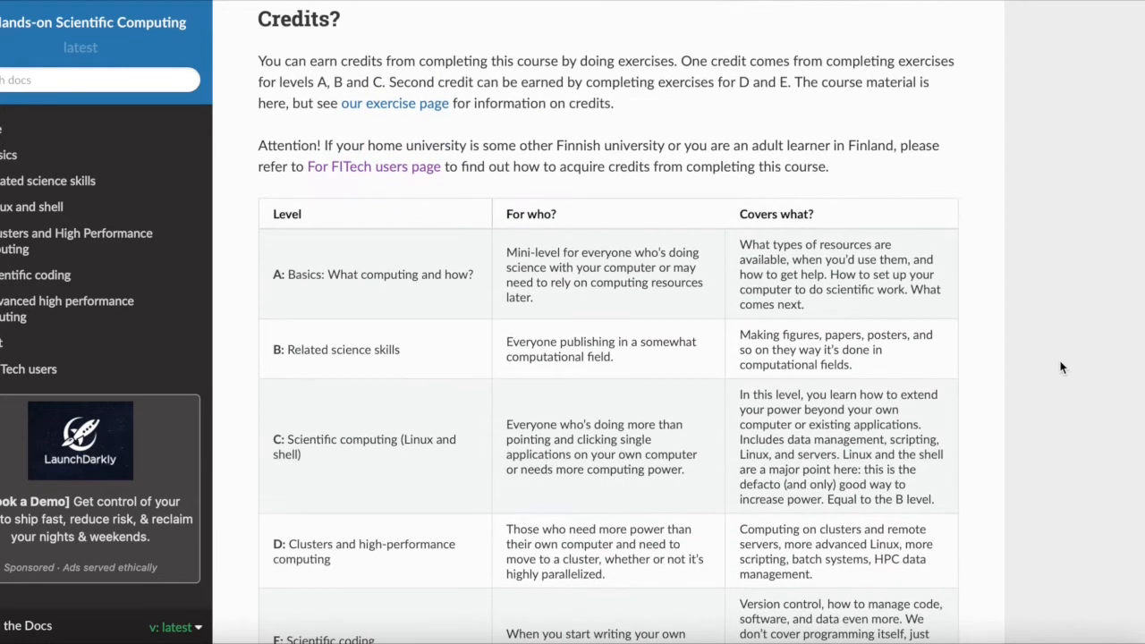
pyautogui.scroll(-3)
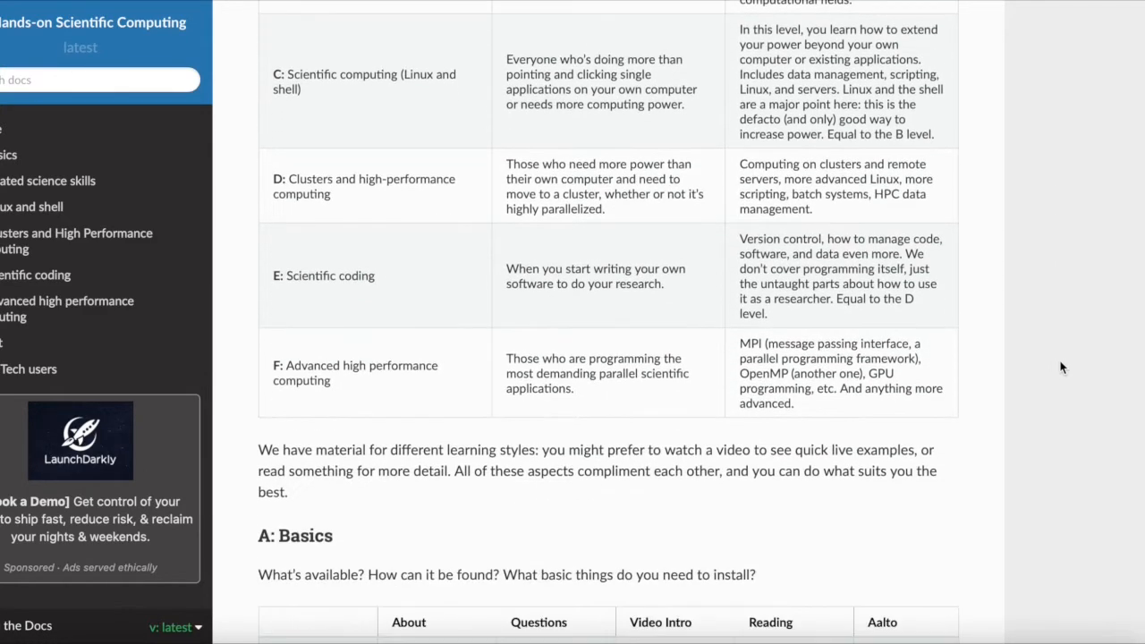
pyautogui.scroll(-3)
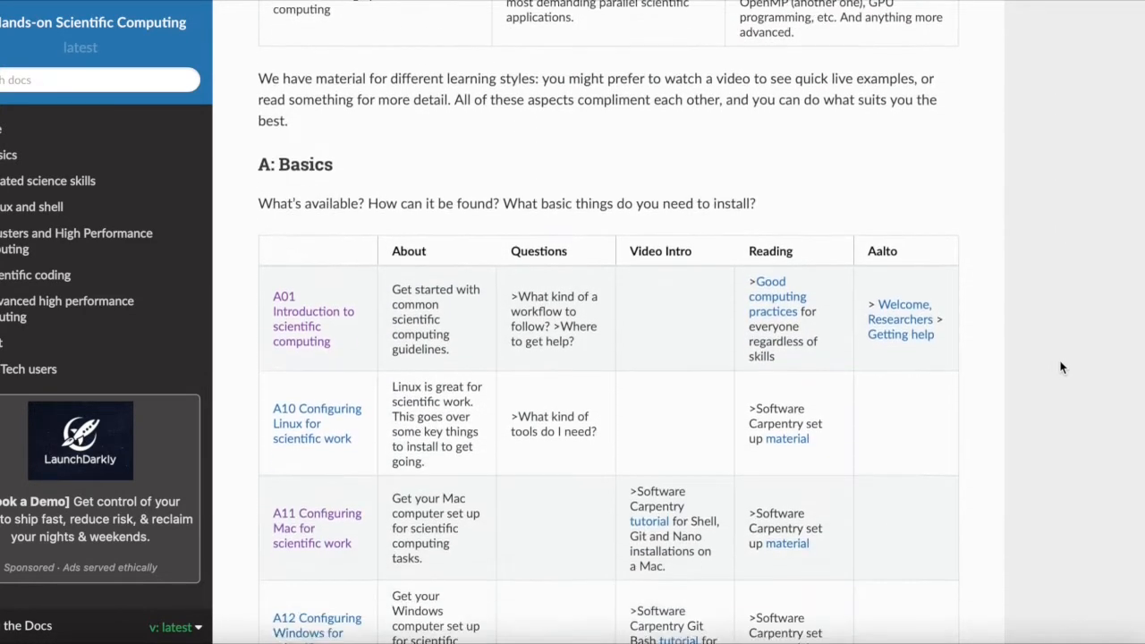
pyautogui.scroll(-3)
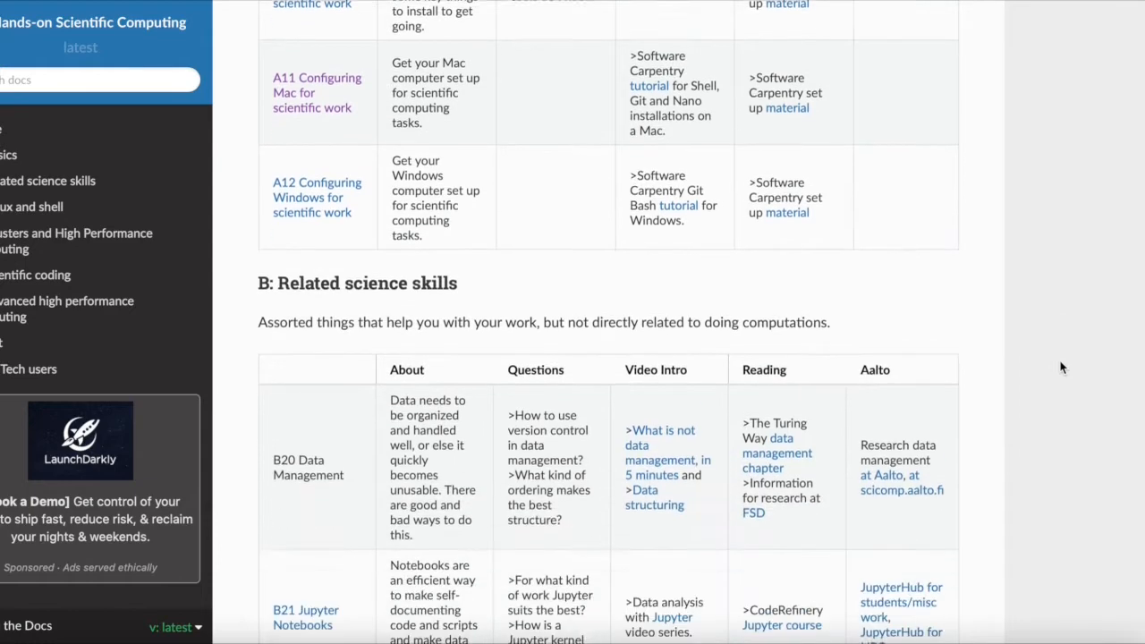
pyautogui.scroll(-3)
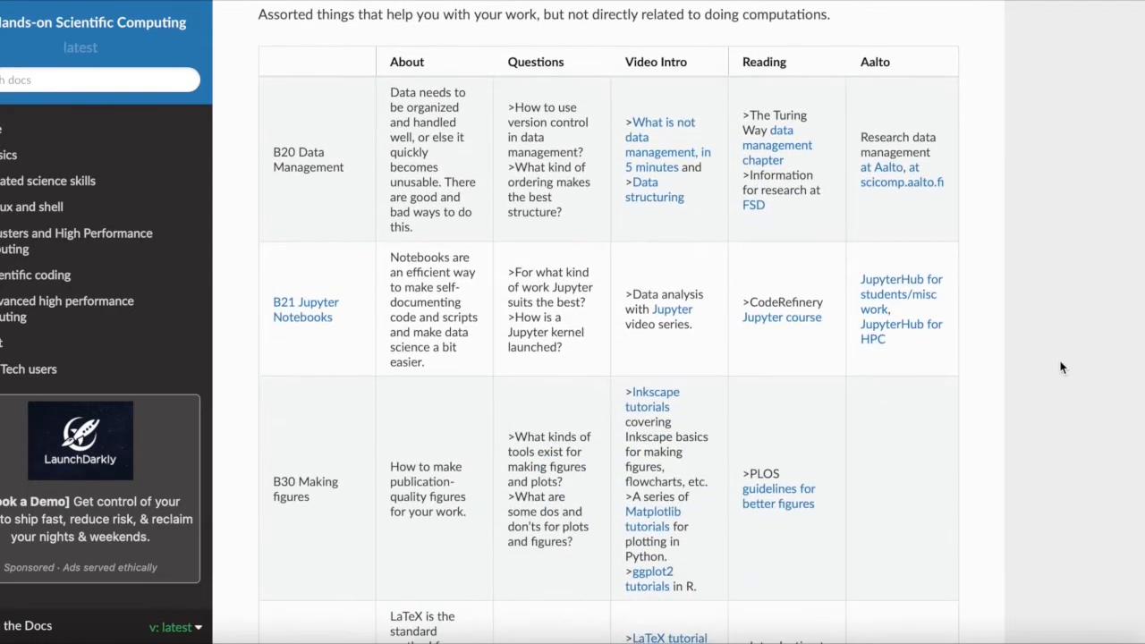
pyautogui.scroll(-3)
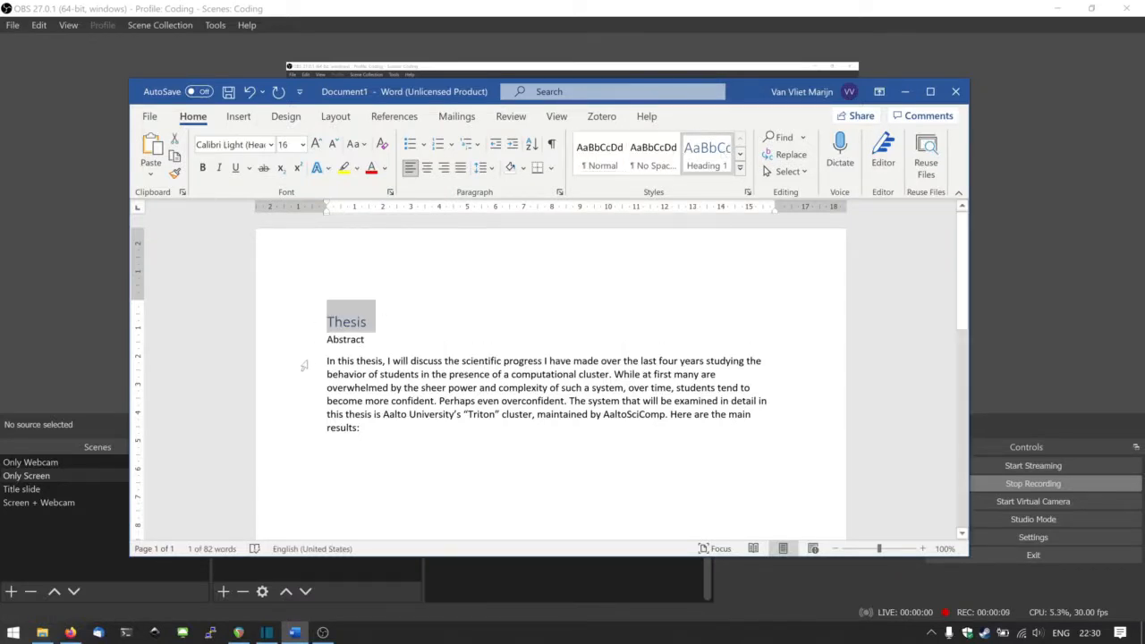
# Step: Select the title word 'Thesis' in the Word document
pyautogui.doubleClick(344, 339)
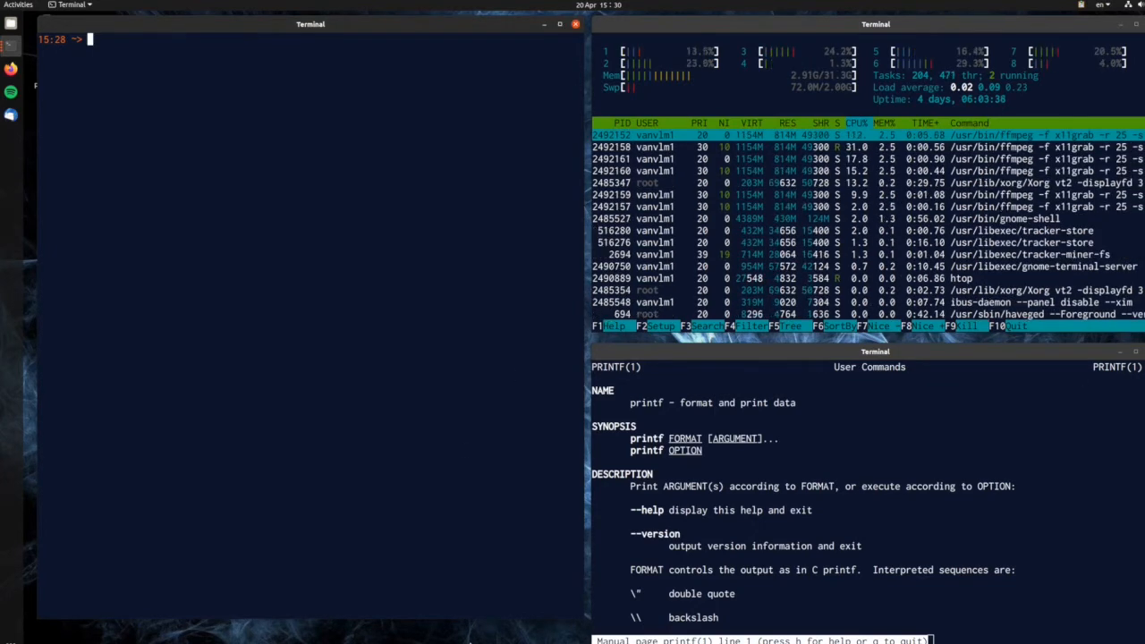
# Step: Log in with 'ssh triton', open my_code.c in vim, and run the compiled program
pyautogui.write('ssh triton')
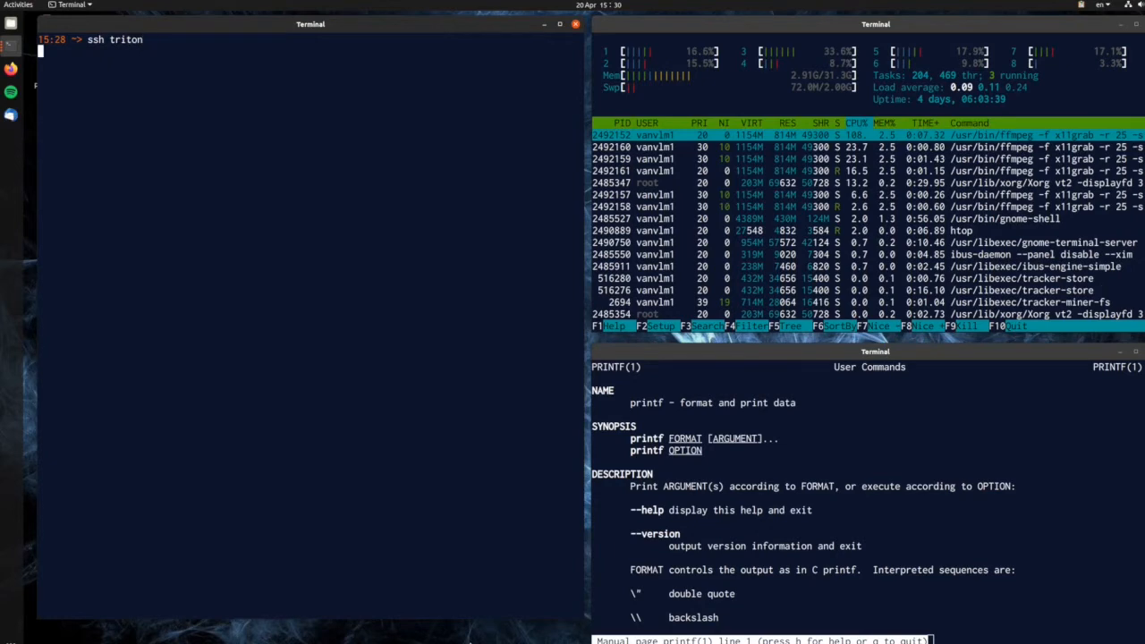
pyautogui.write('vim')
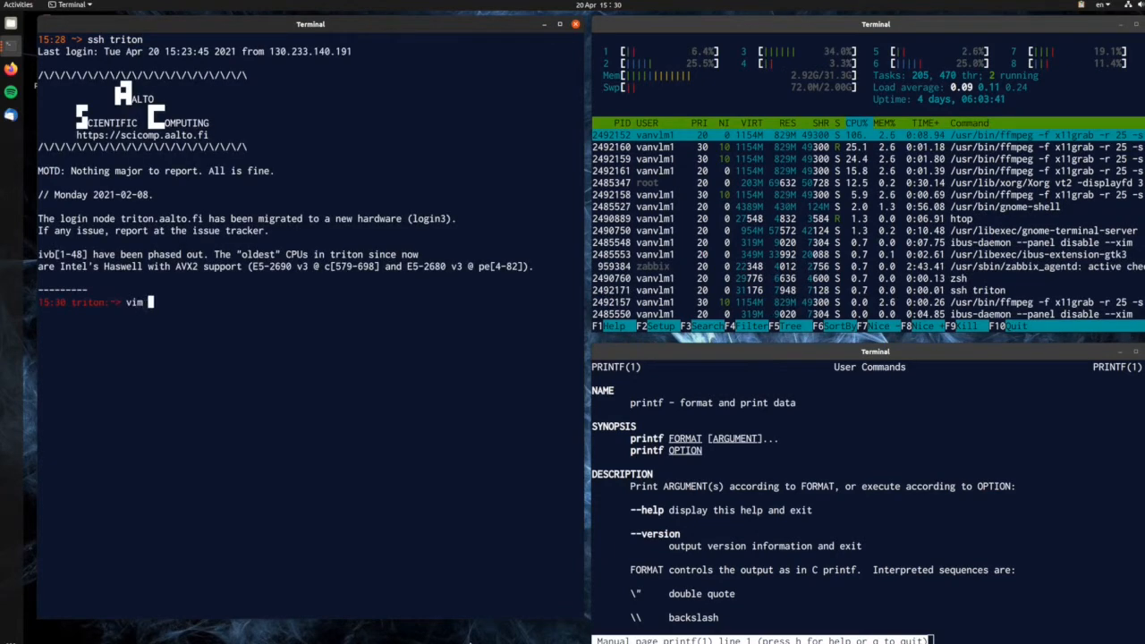
pyautogui.write('my_code.c')
pyautogui.write('./')
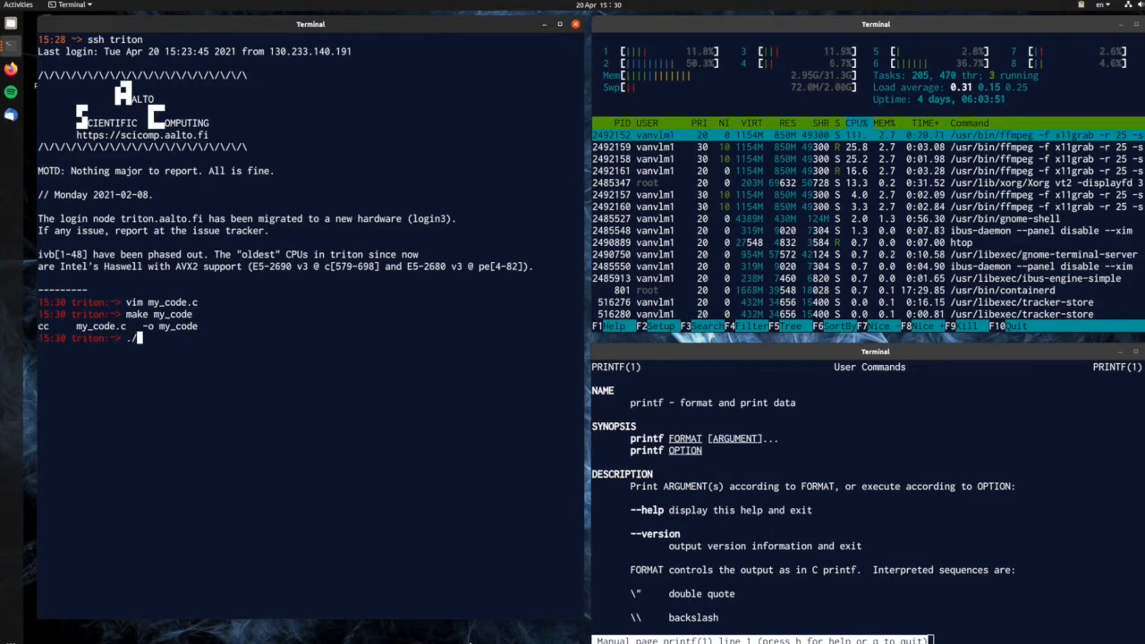
pyautogui.press('Return')
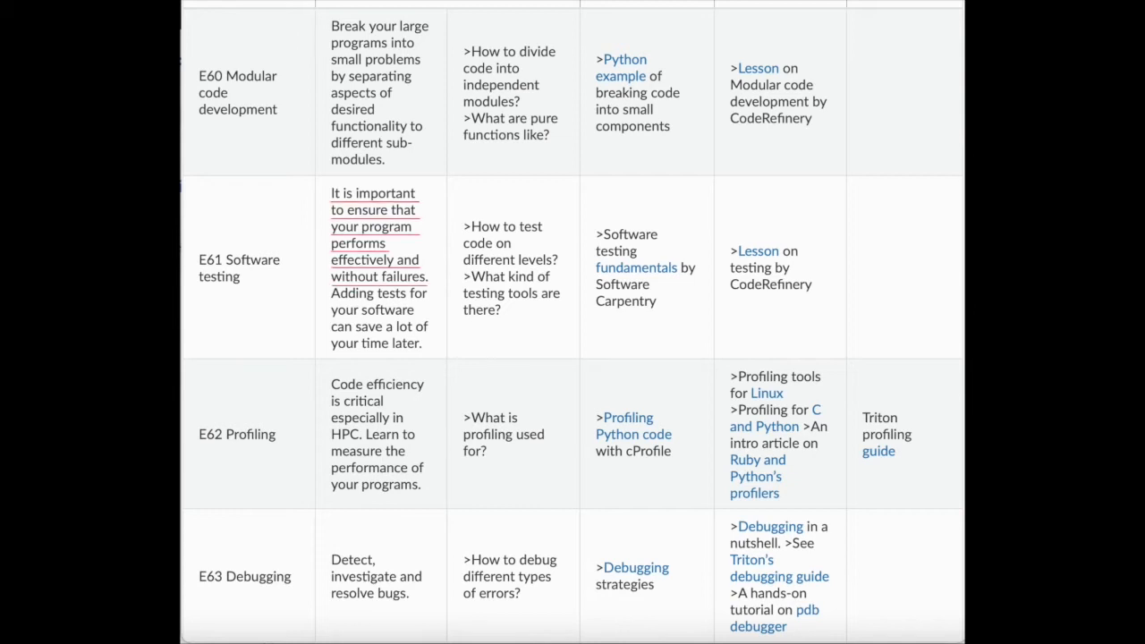
# Step: Mark the E60 Modular code development row, then go to the scicomp.aalto.fi home page
pyautogui.click(237, 92)
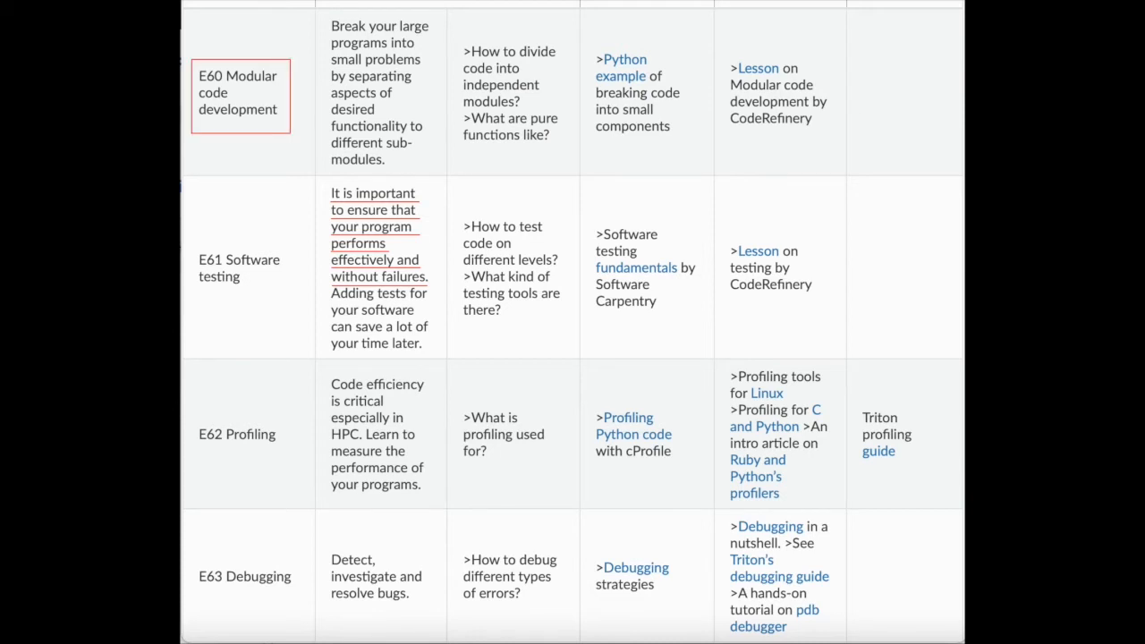
pyautogui.click(239, 268)
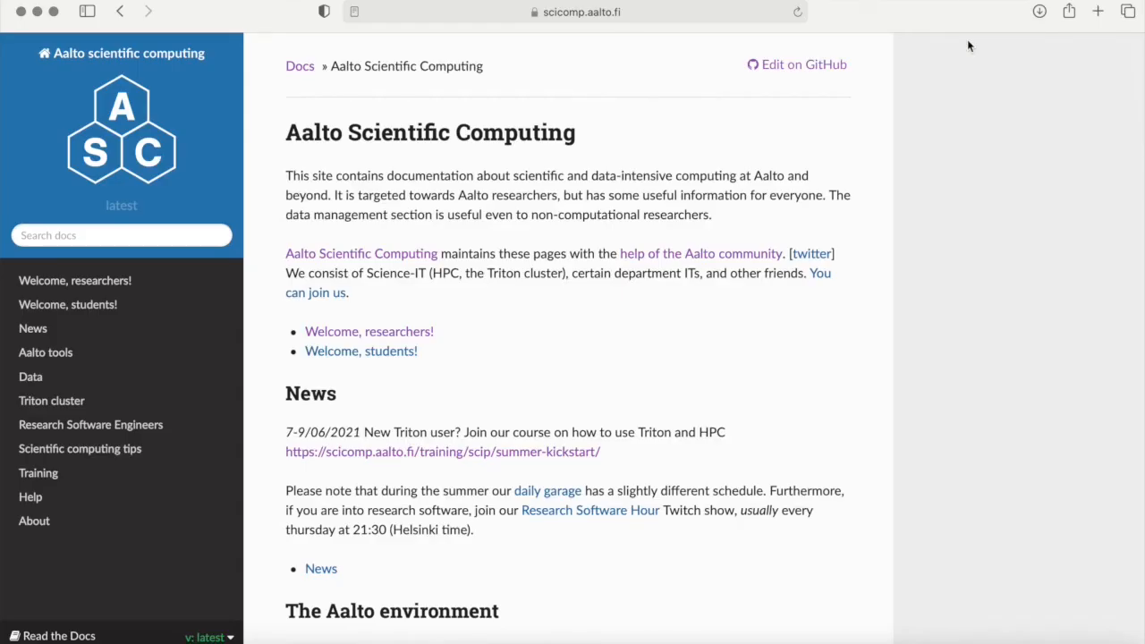
# Step: Scroll down the scicomp.aalto.fi home page toward the Training section
pyautogui.scroll(-3)
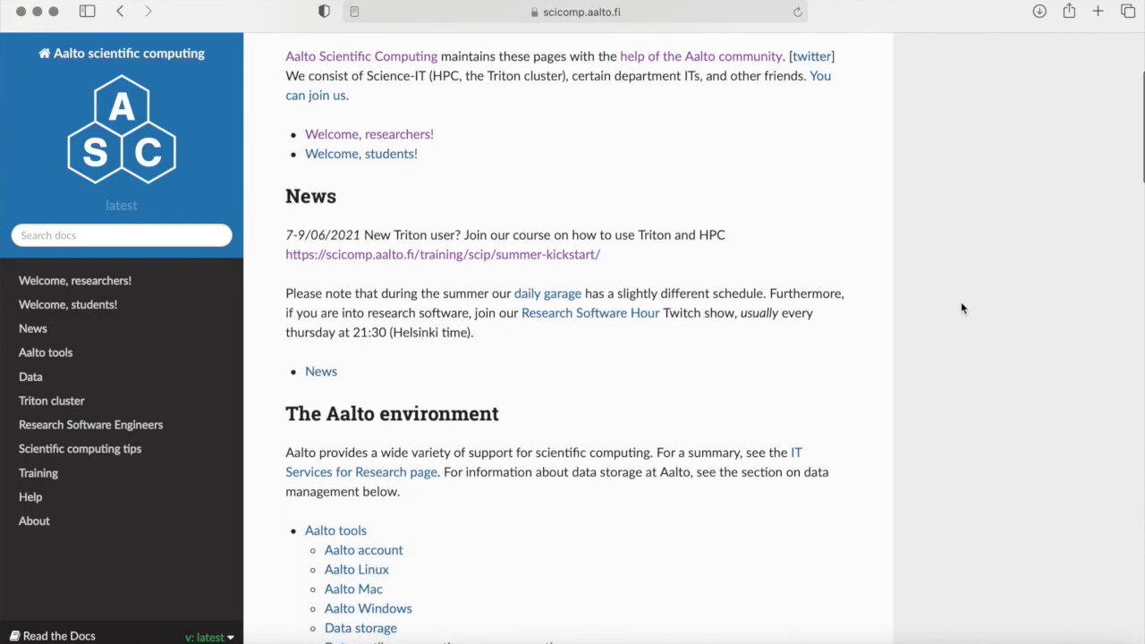
pyautogui.scroll(-3)
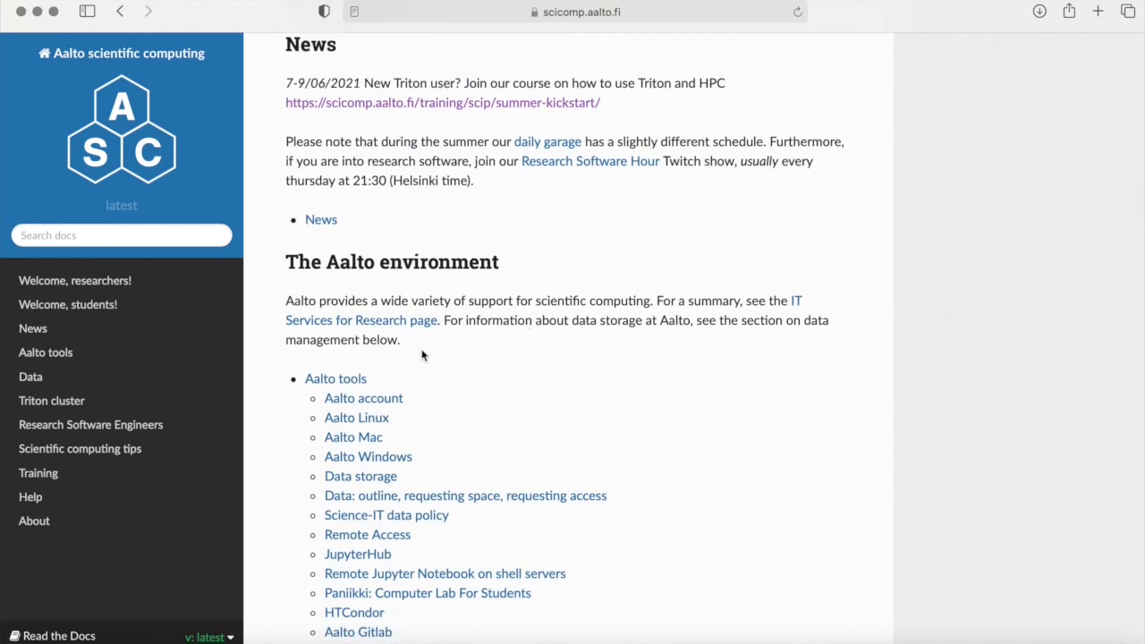
pyautogui.moveTo(103, 477)
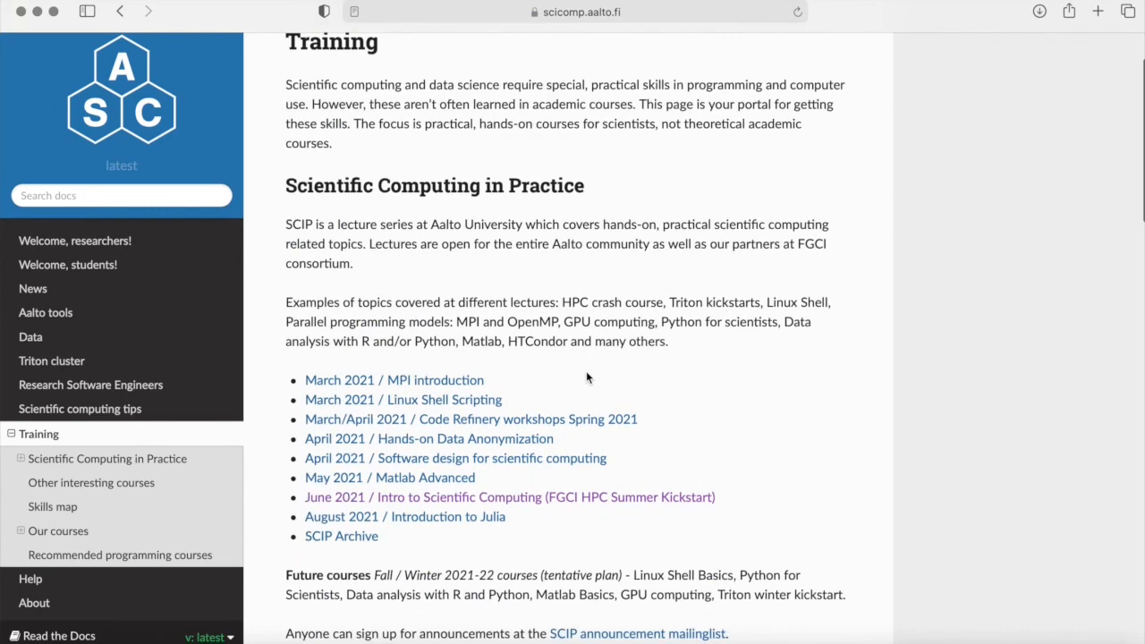
pyautogui.scroll(-3)
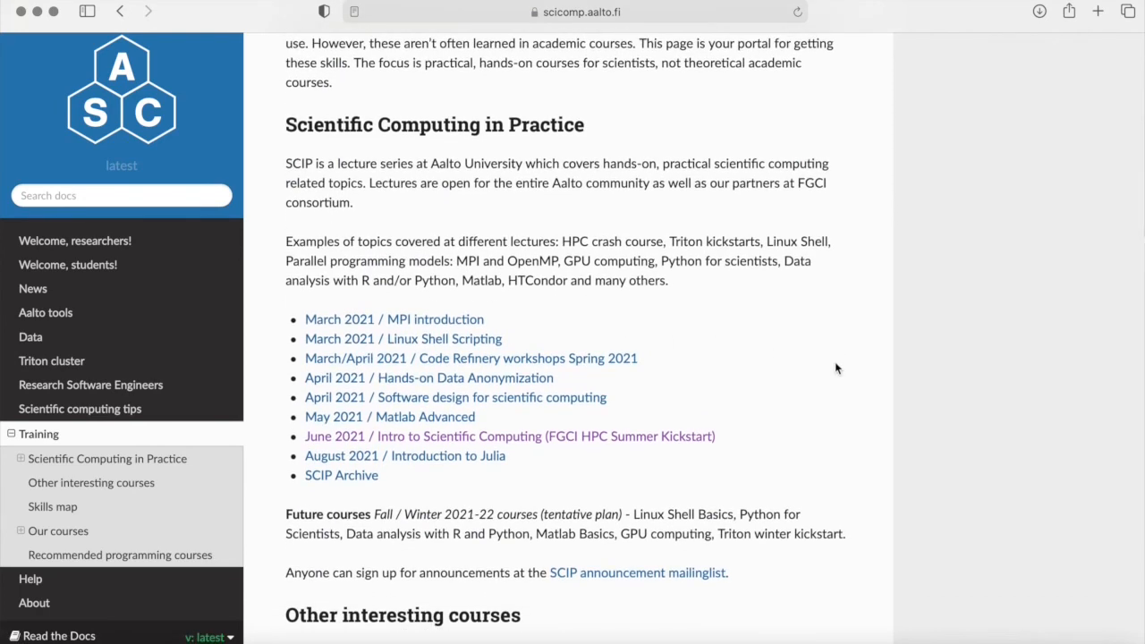